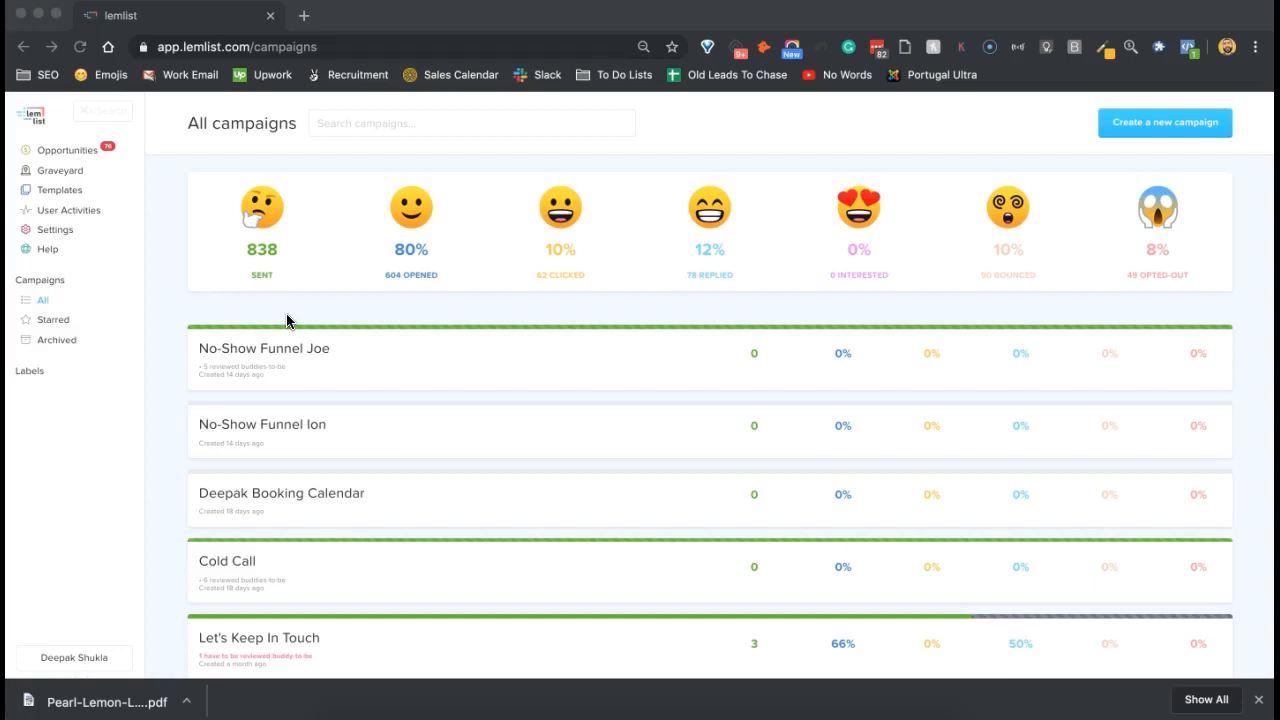
pyautogui.moveTo(284, 294)
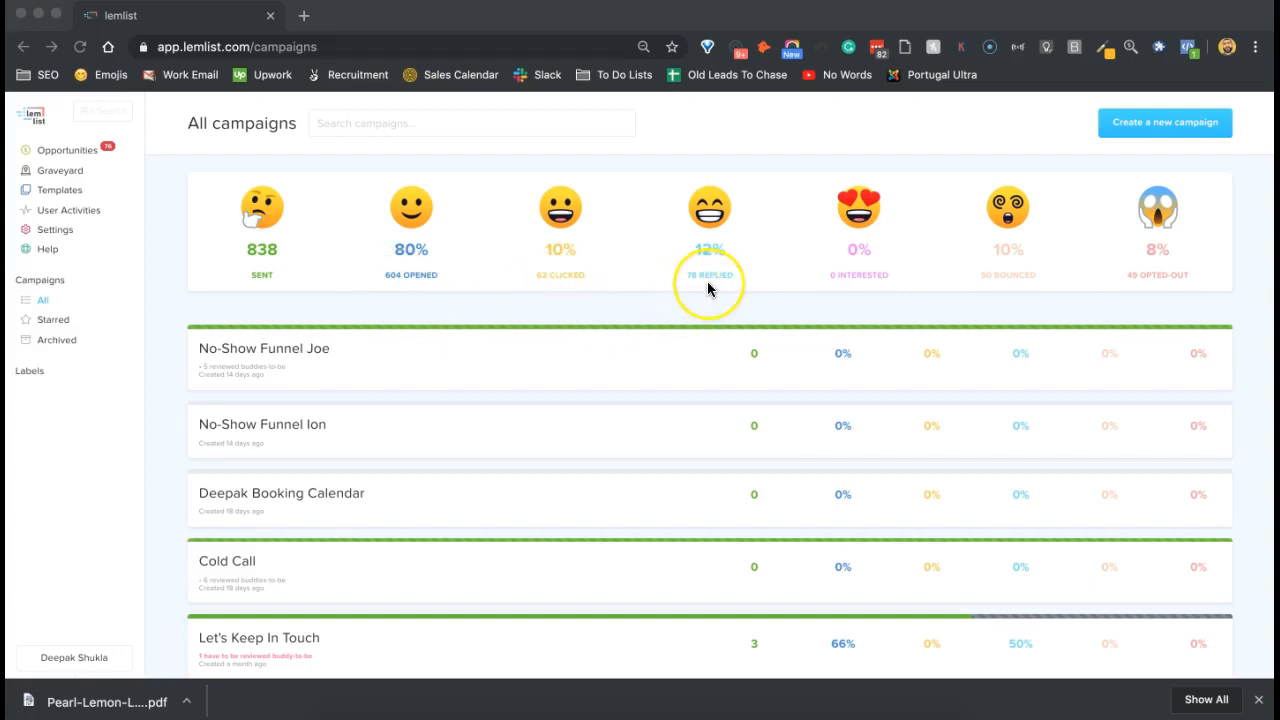
pyautogui.moveTo(922, 322)
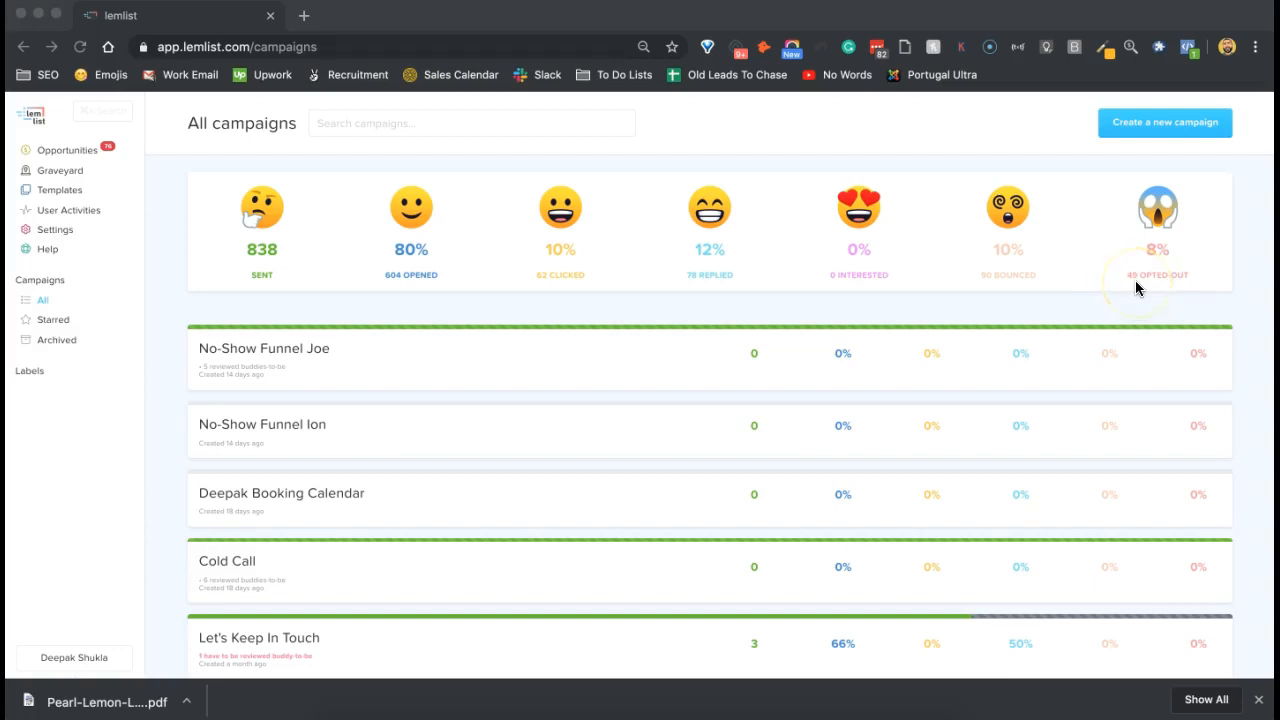
pyautogui.moveTo(490, 230)
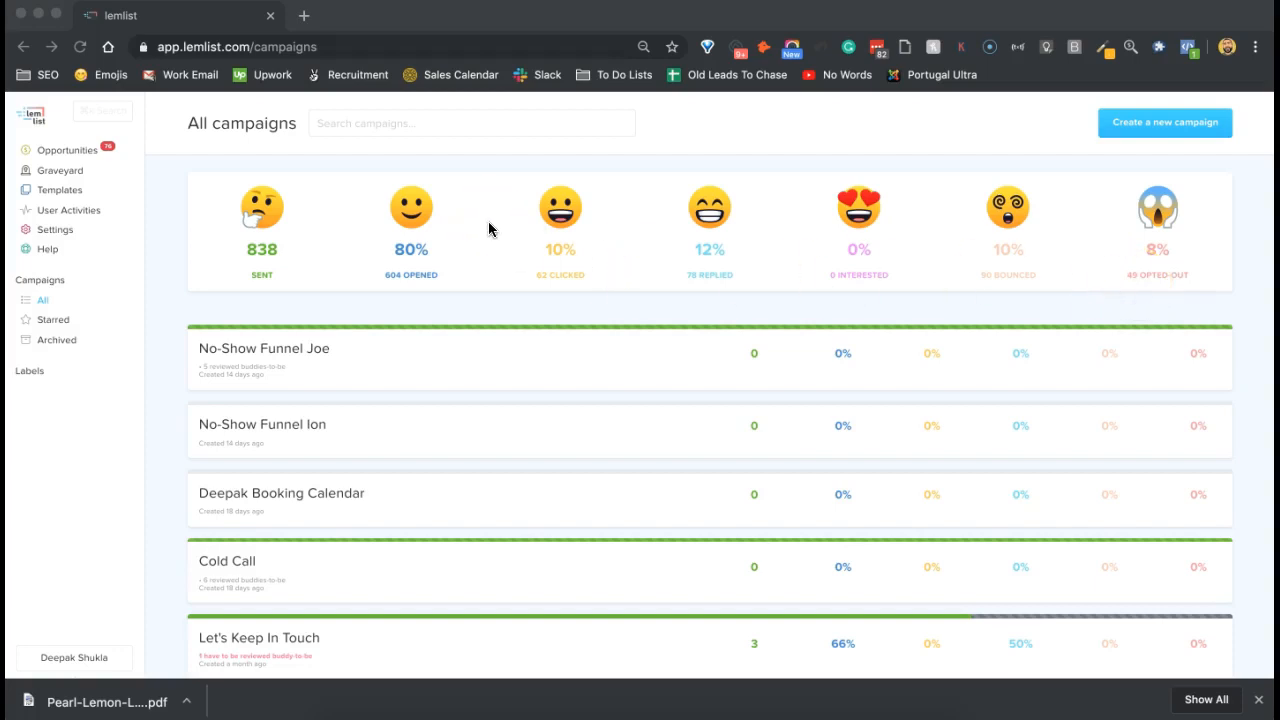
# Step: Scroll down the campaigns list to find the Joe Booking Funnel campaign
pyautogui.scroll(-3)
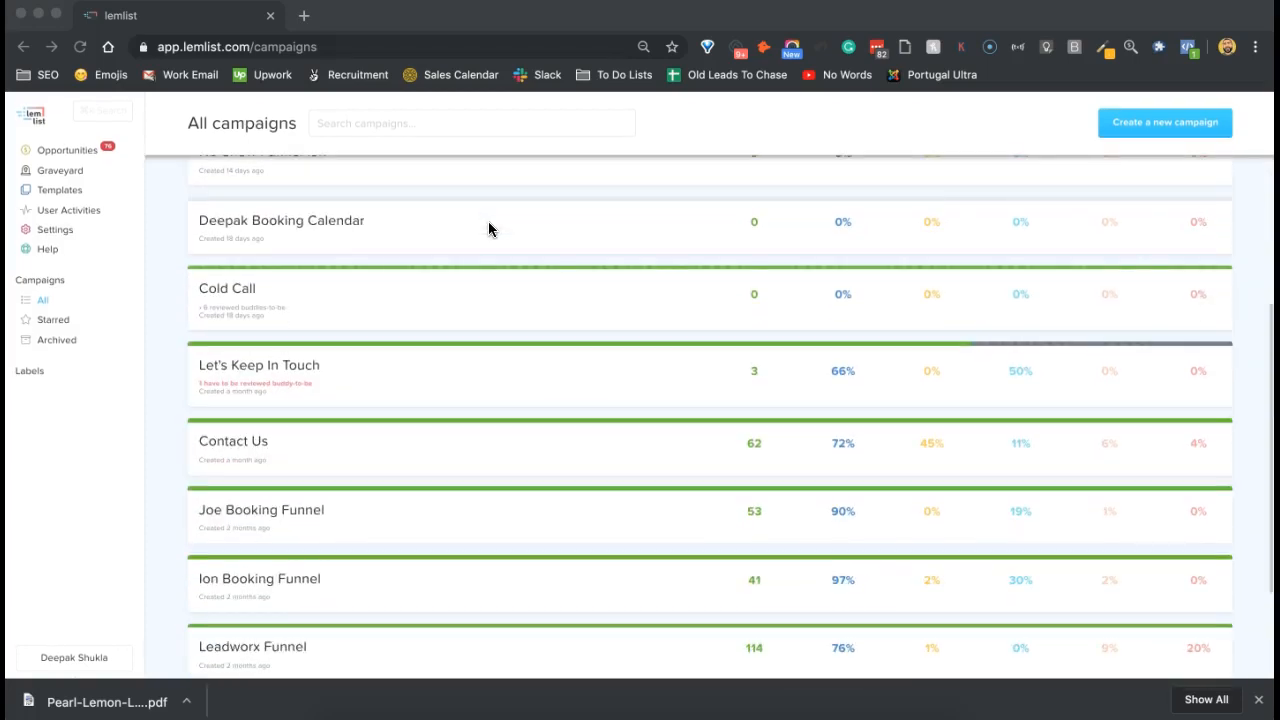
pyautogui.scroll(-3)
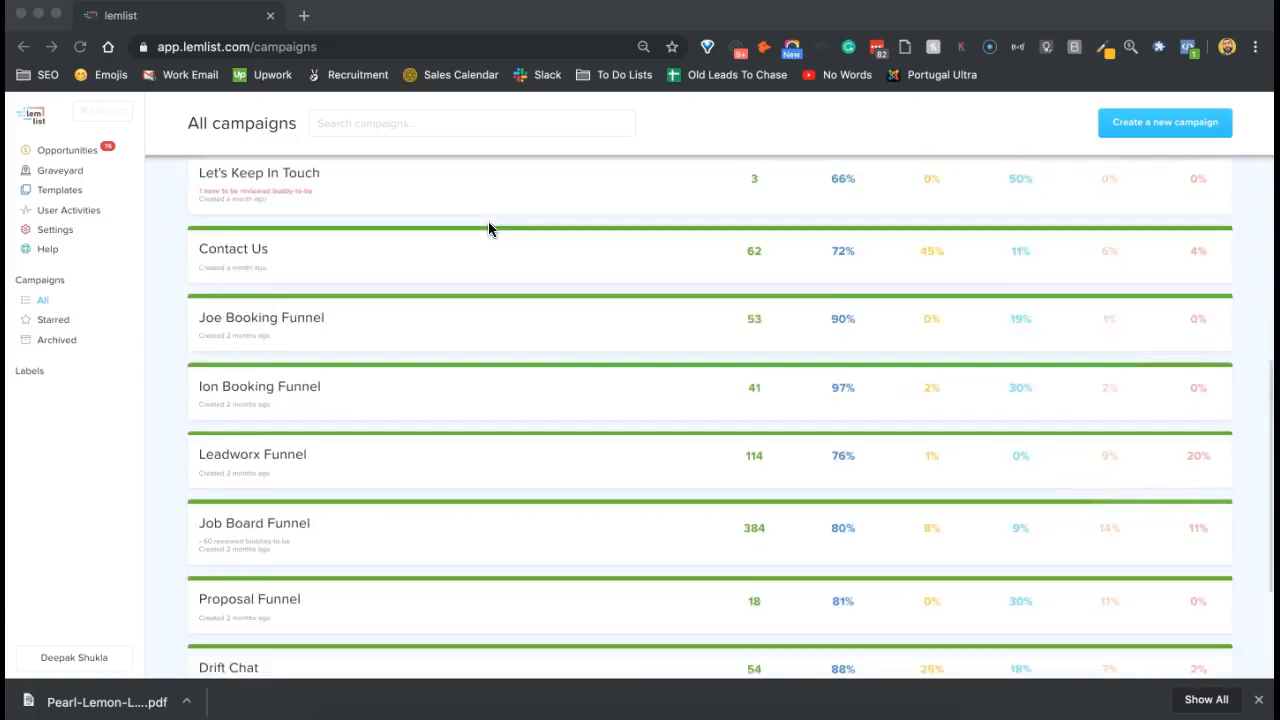
pyautogui.scroll(-3)
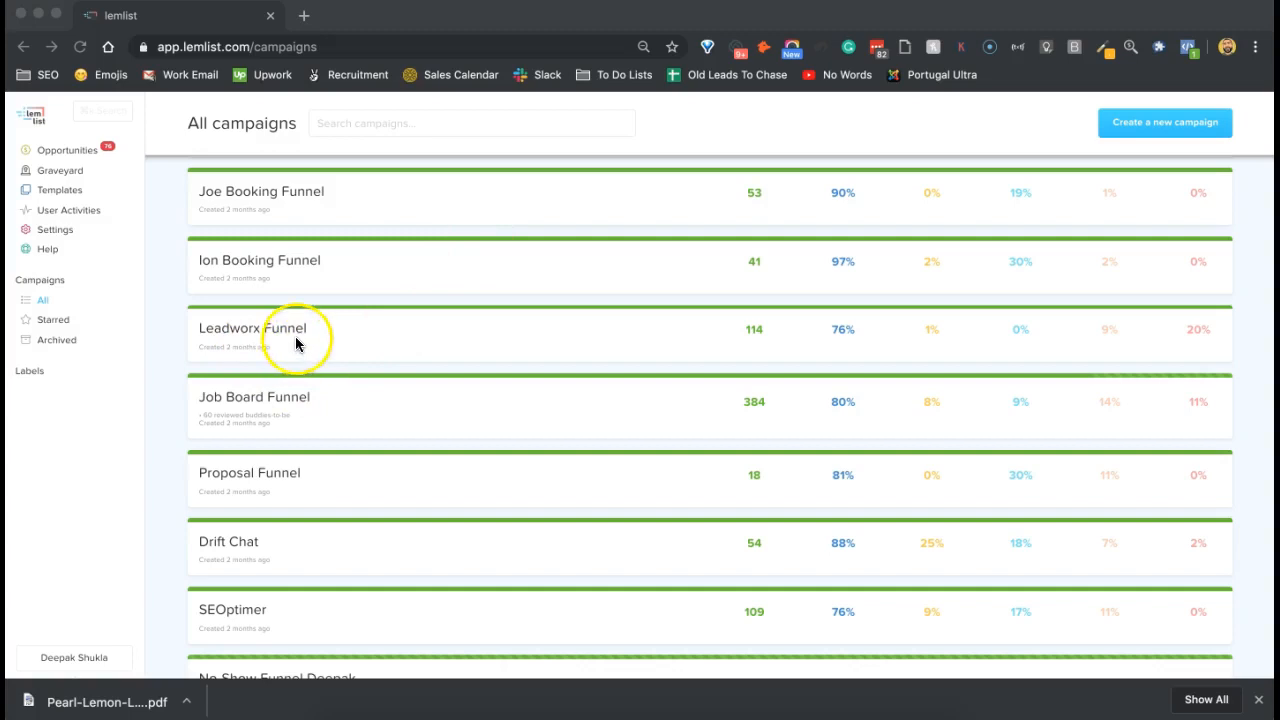
pyautogui.moveTo(896, 430)
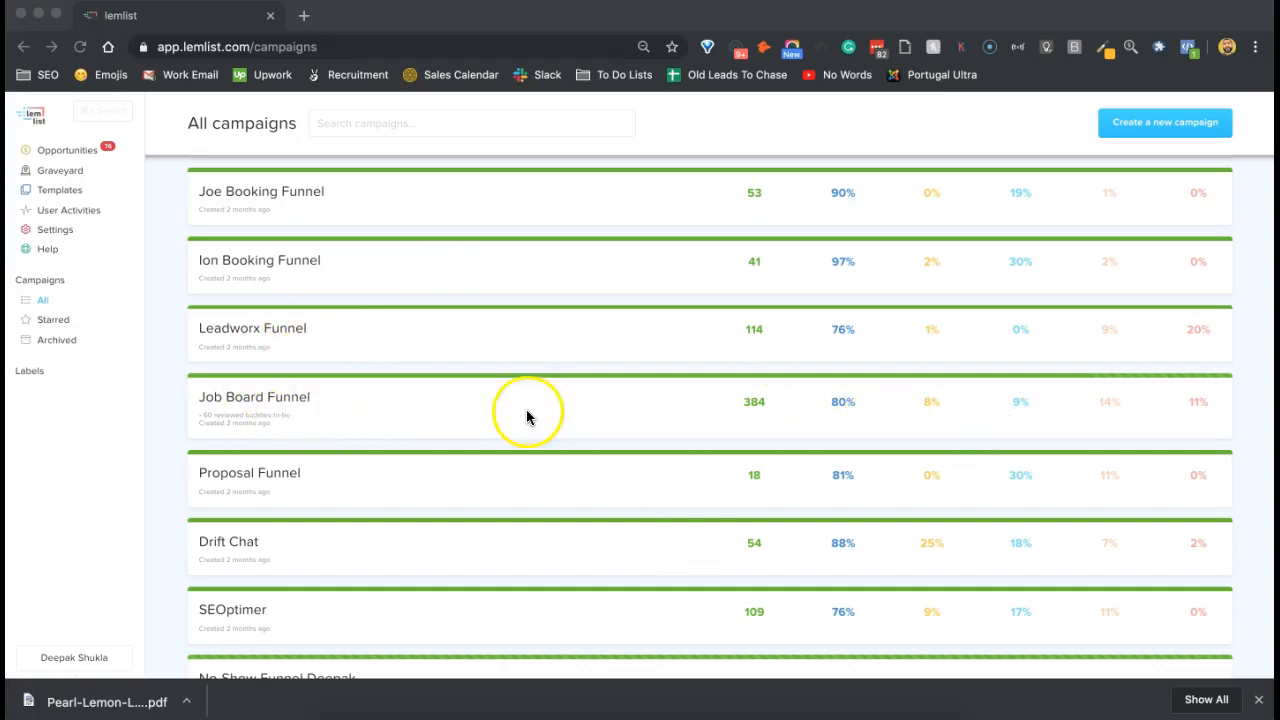
pyautogui.scroll(-3)
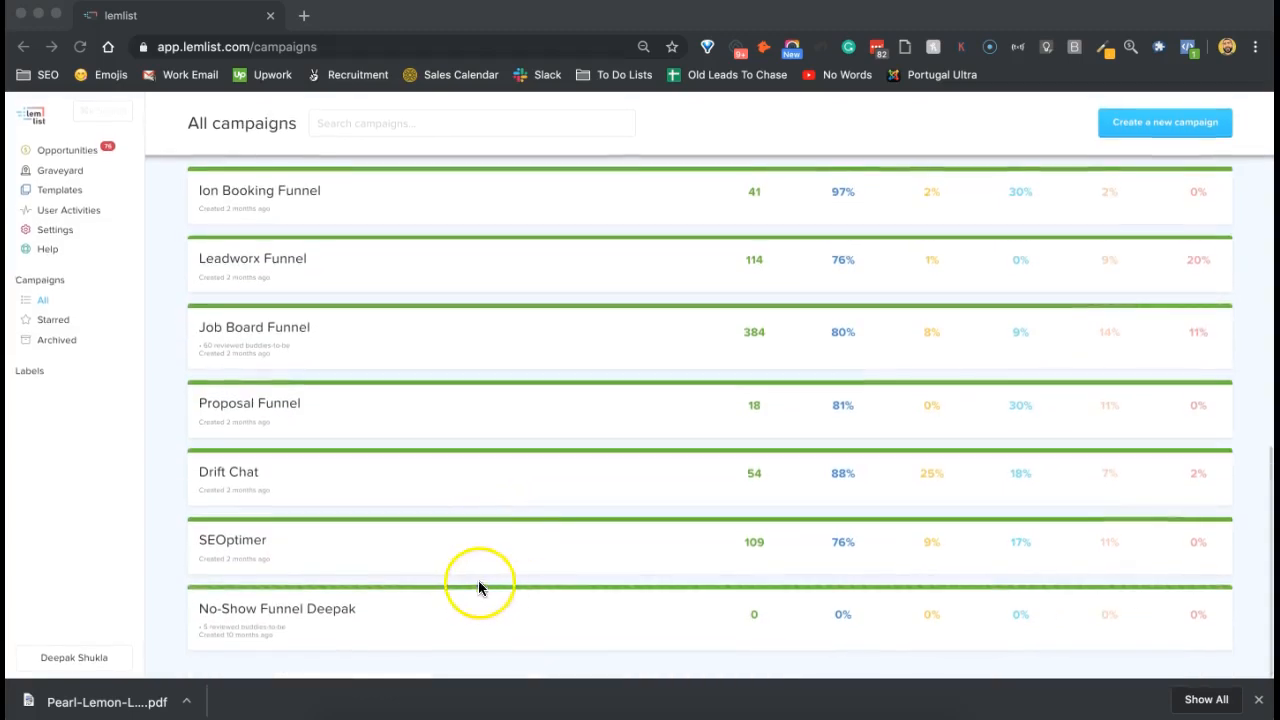
pyautogui.moveTo(1053, 578)
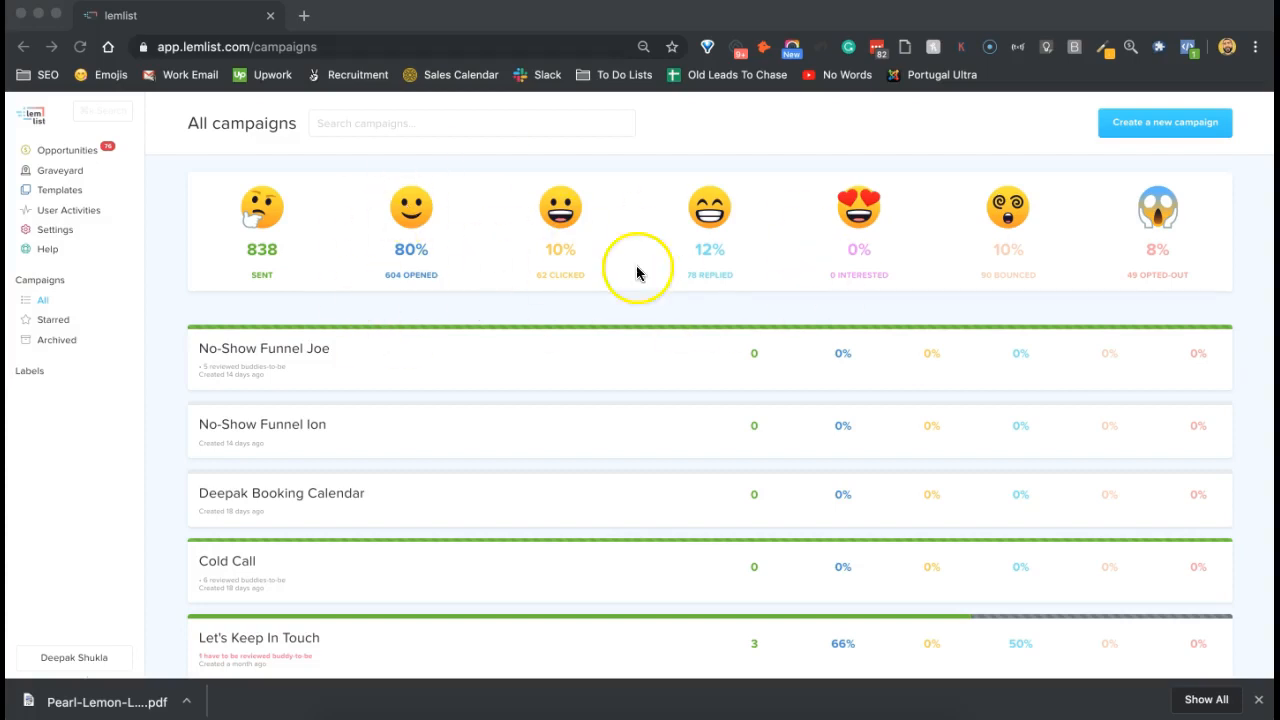
pyautogui.moveTo(321, 350)
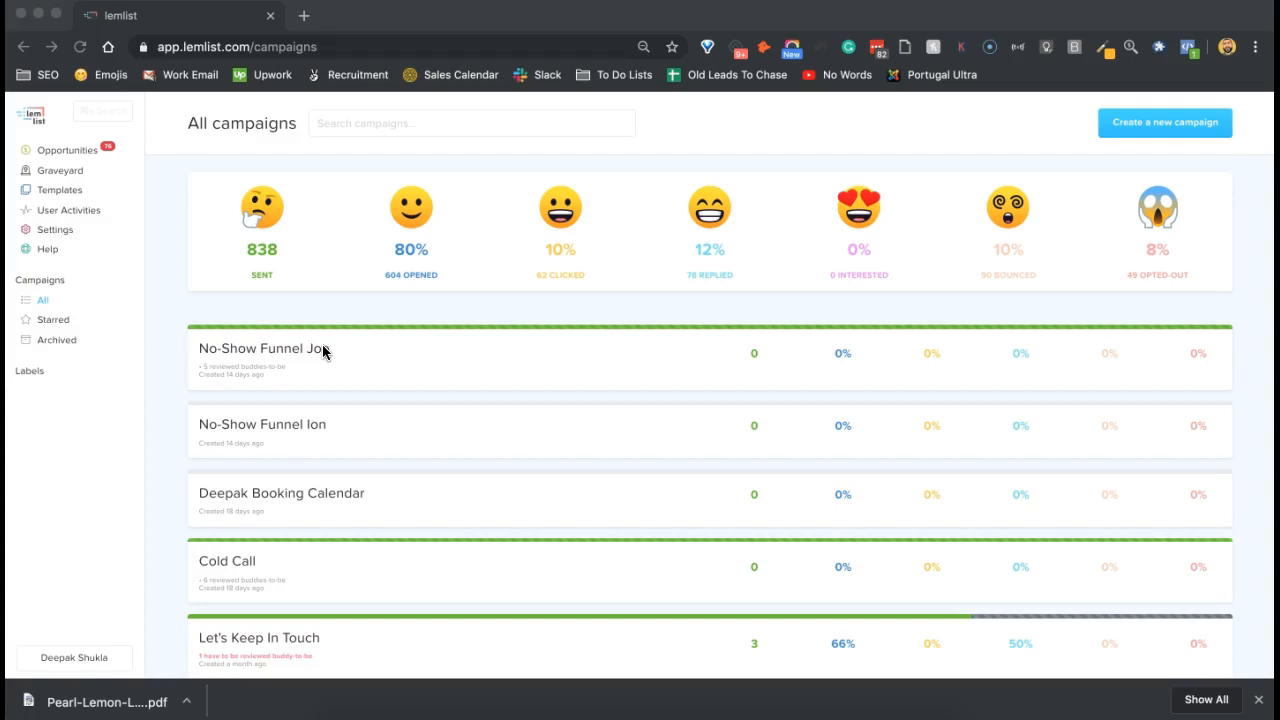
pyautogui.scroll(-3)
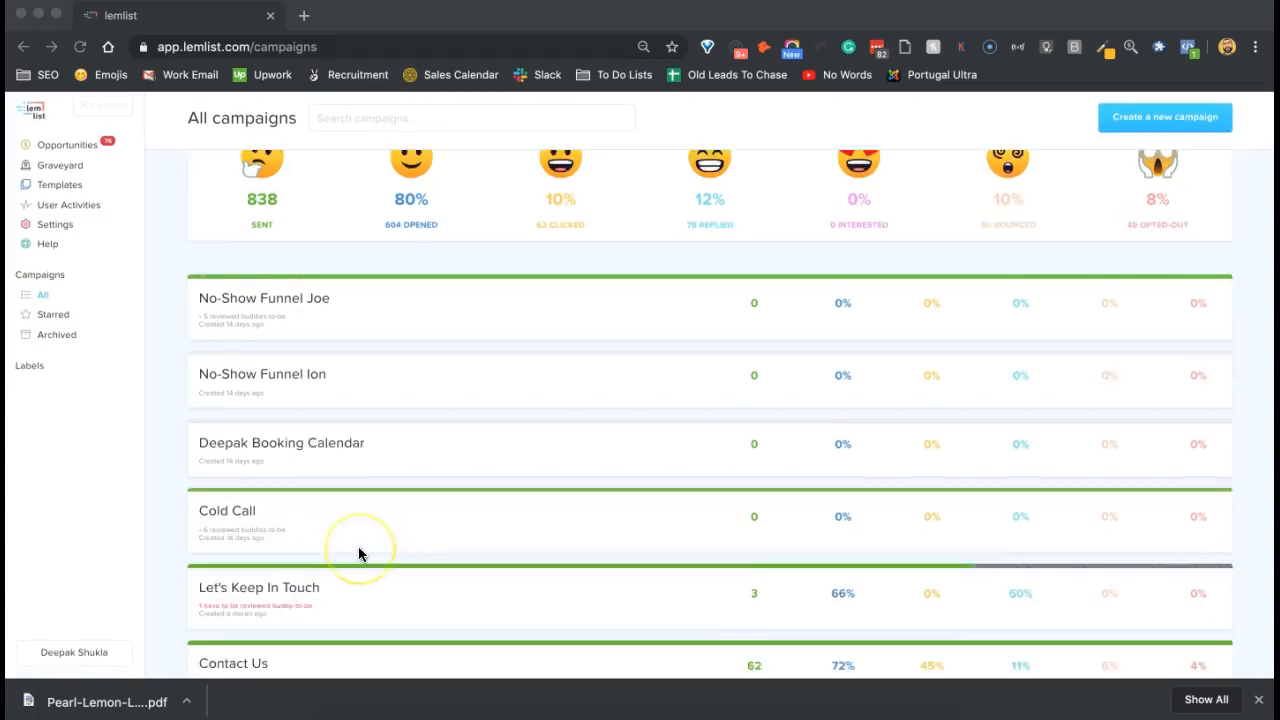
pyautogui.scroll(-3)
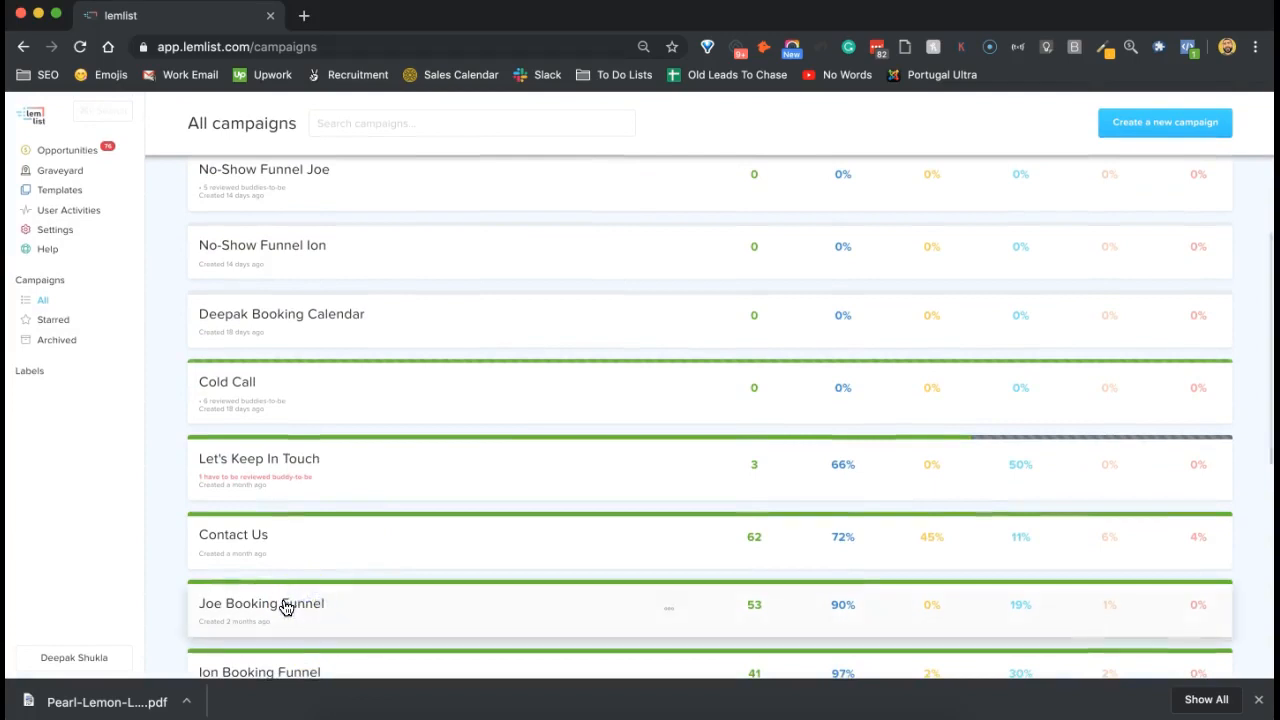
# Step: Open Joe Booking Funnel and view its Messages sequence steps
pyautogui.click(283, 604)
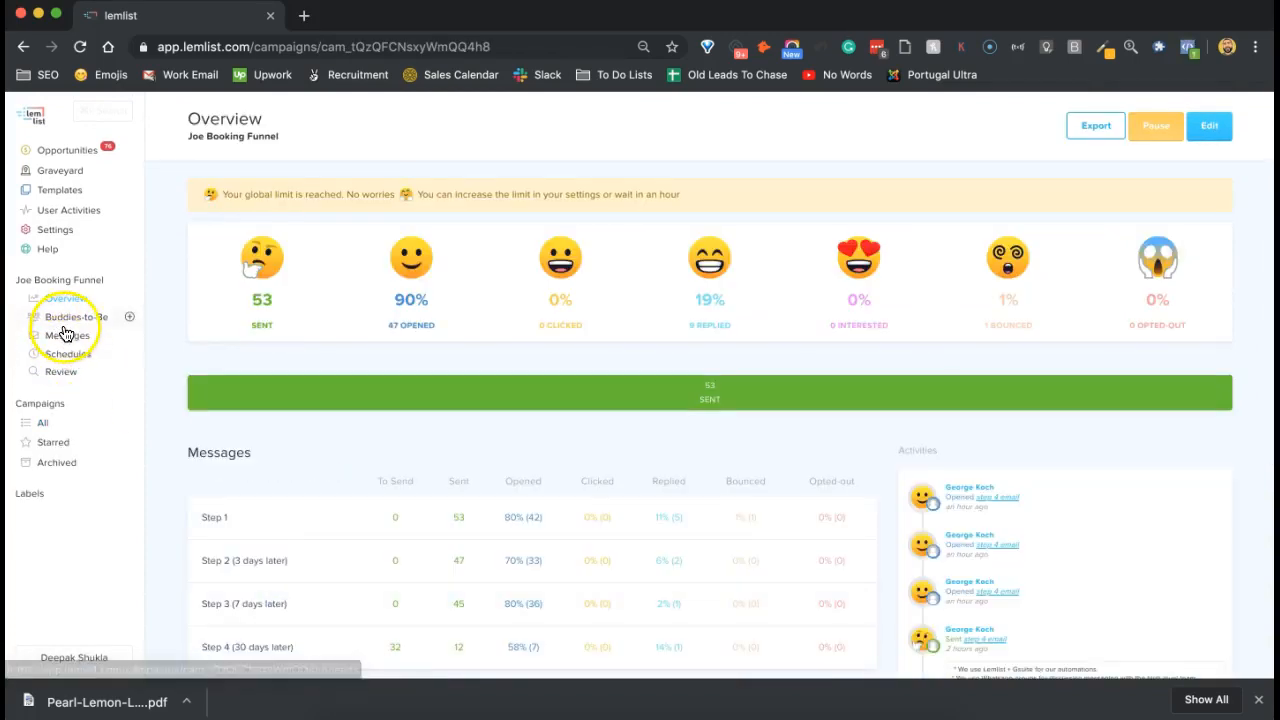
pyautogui.click(60, 335)
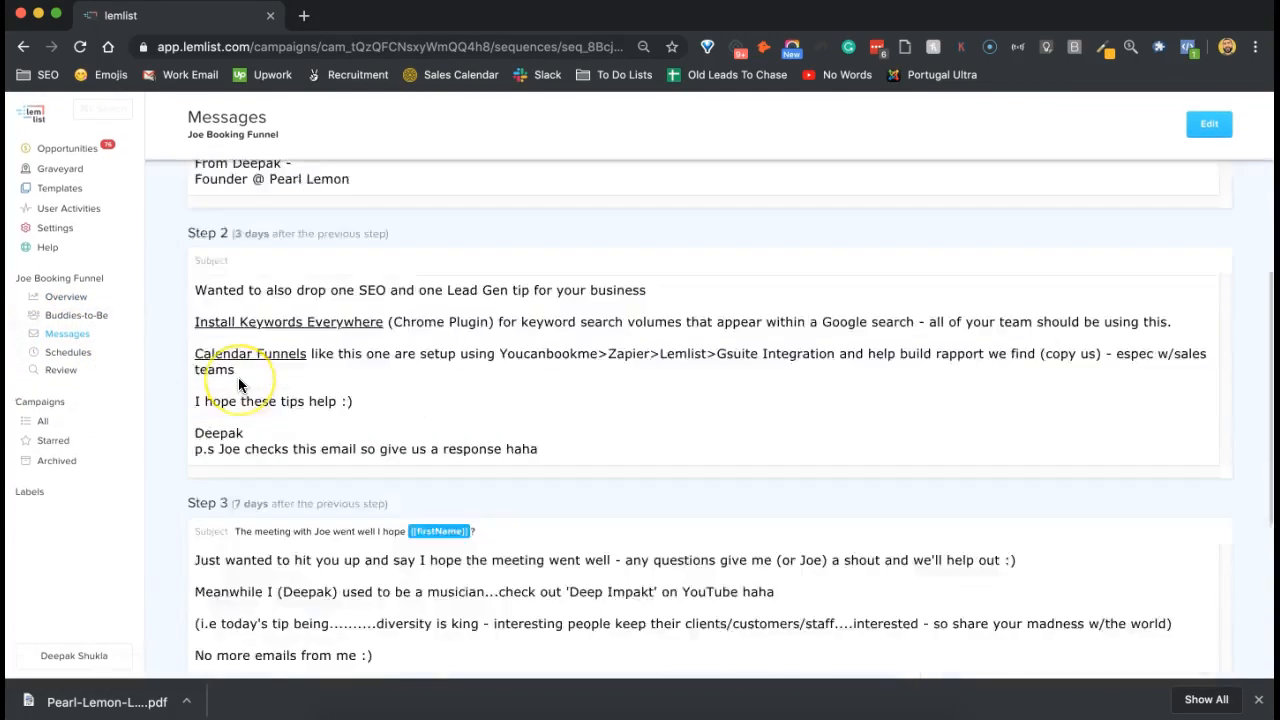
pyautogui.scroll(3)
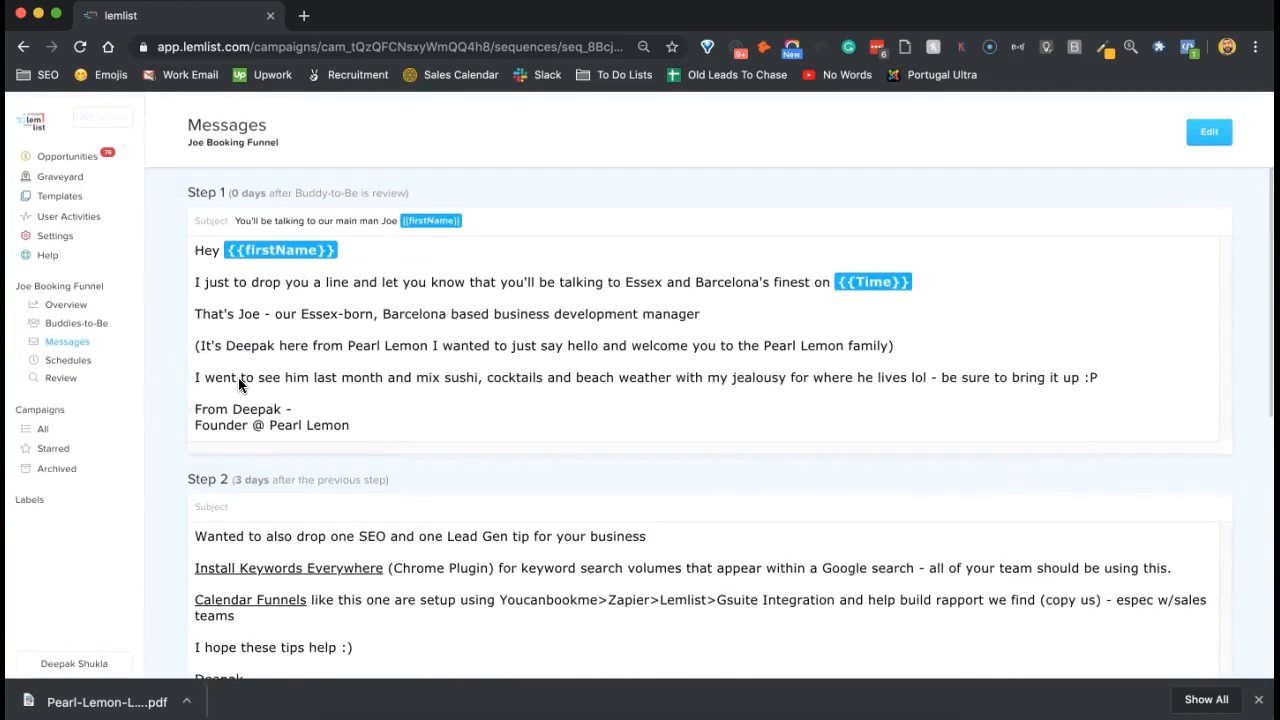